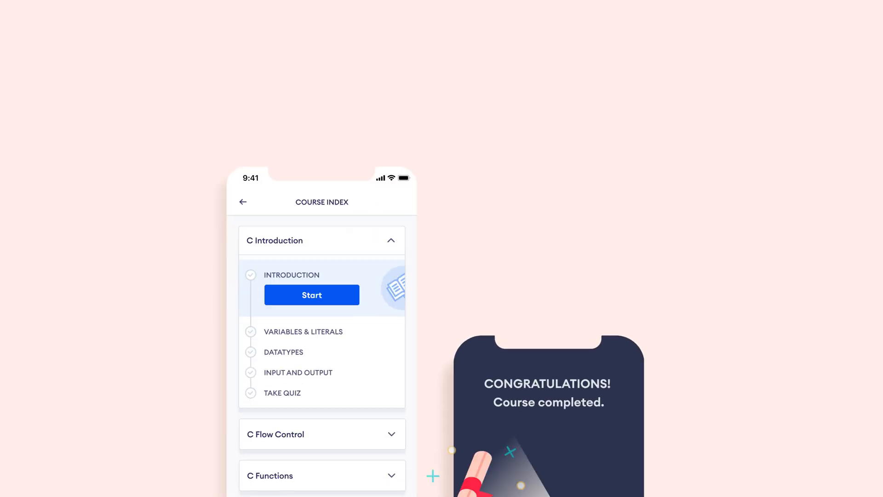
pyautogui.scroll(-3)
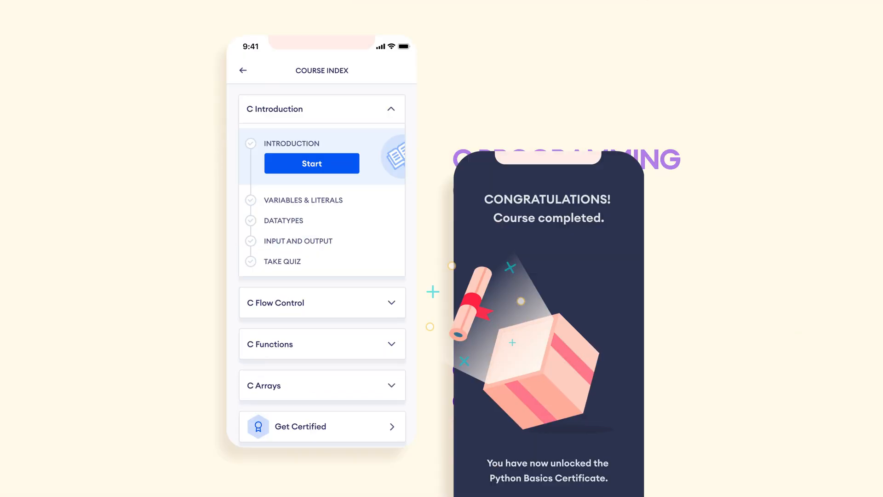
pyautogui.scroll(-3)
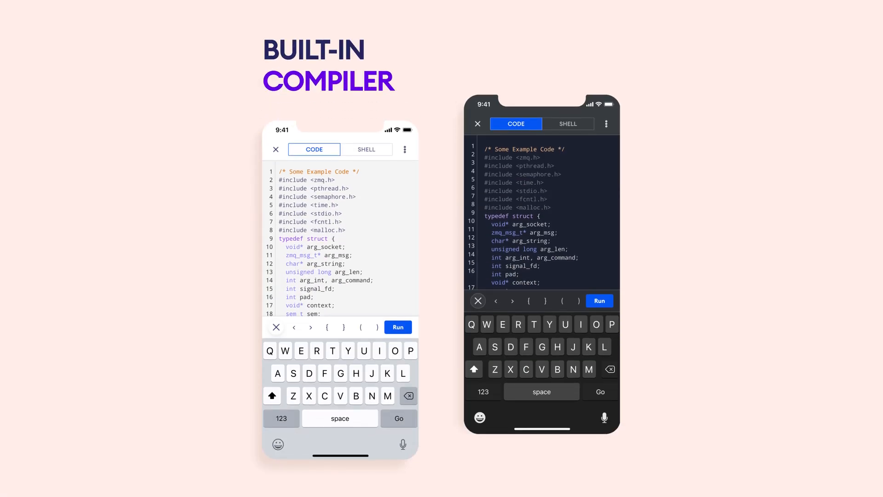
pyautogui.scroll(-3)
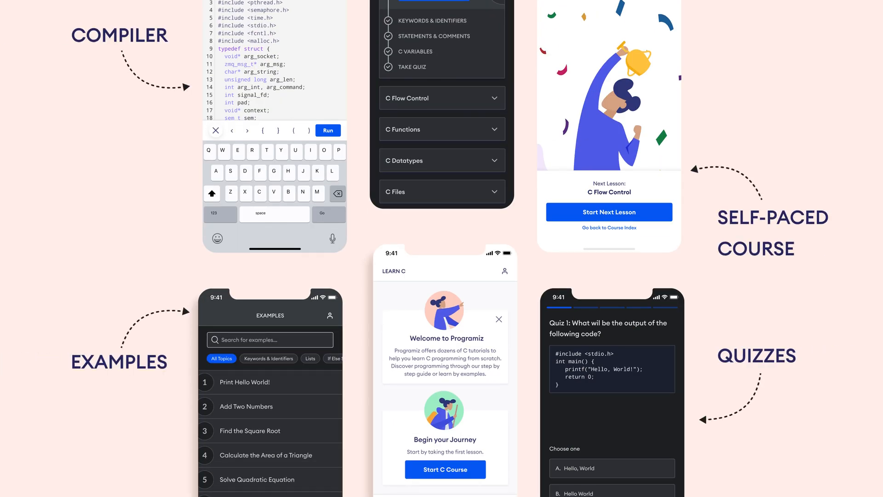
pyautogui.scroll(-3)
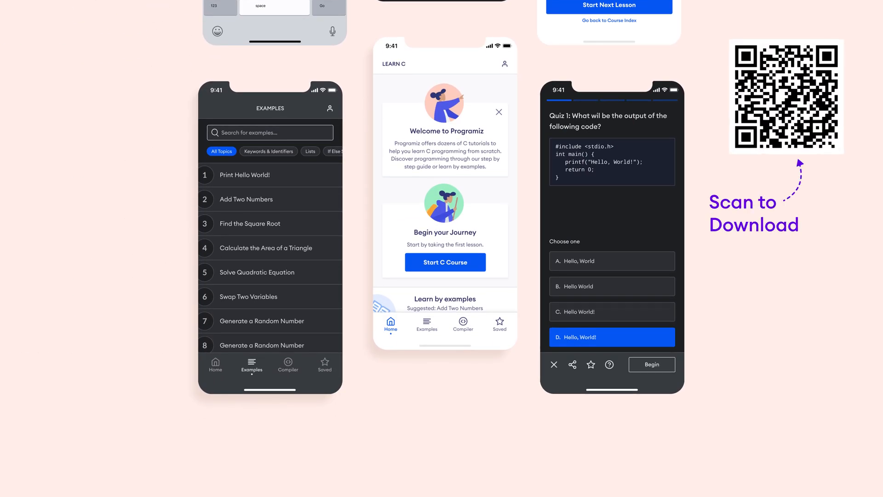